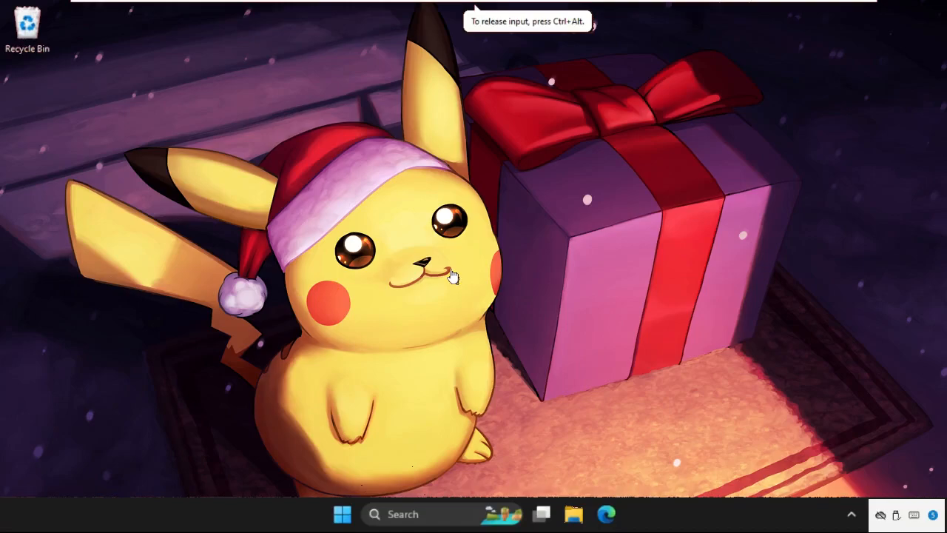
pyautogui.moveTo(233, 222)
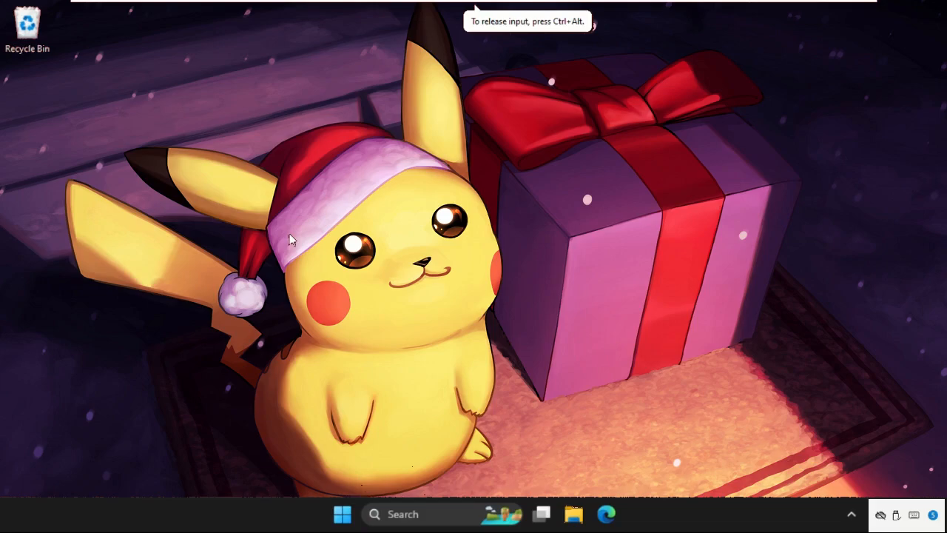
# Step: Reach the Advanced Security Settings for the Problem folder on drive C via its Security properties
pyautogui.click(573, 513)
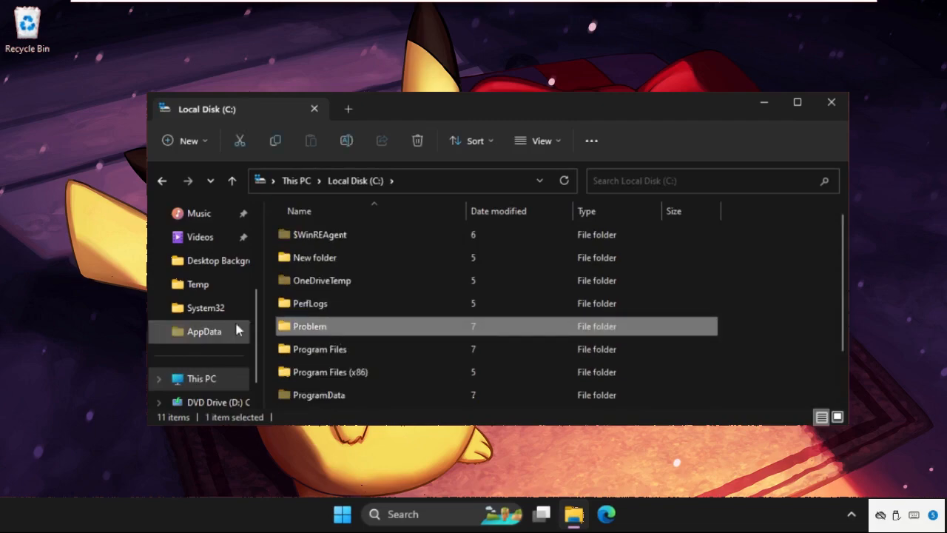
pyautogui.moveTo(320, 326)
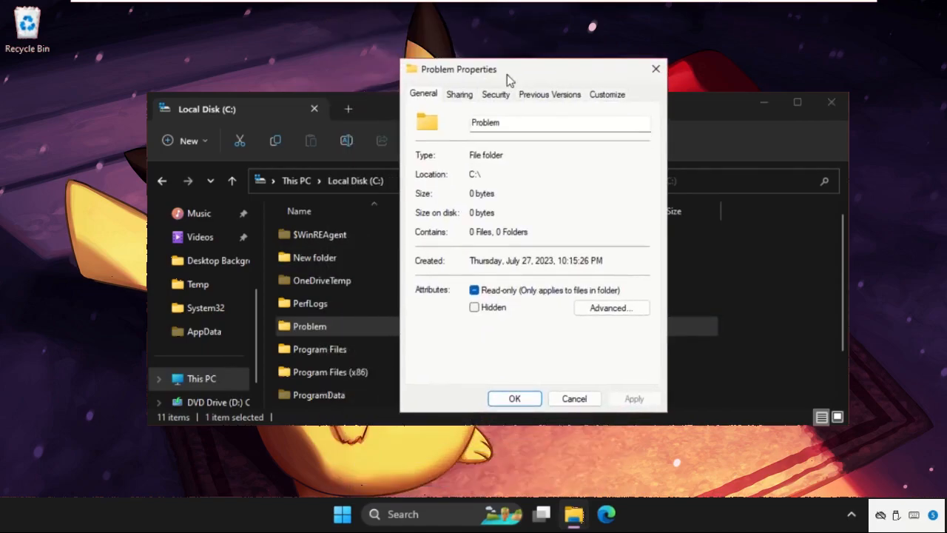
pyautogui.click(495, 95)
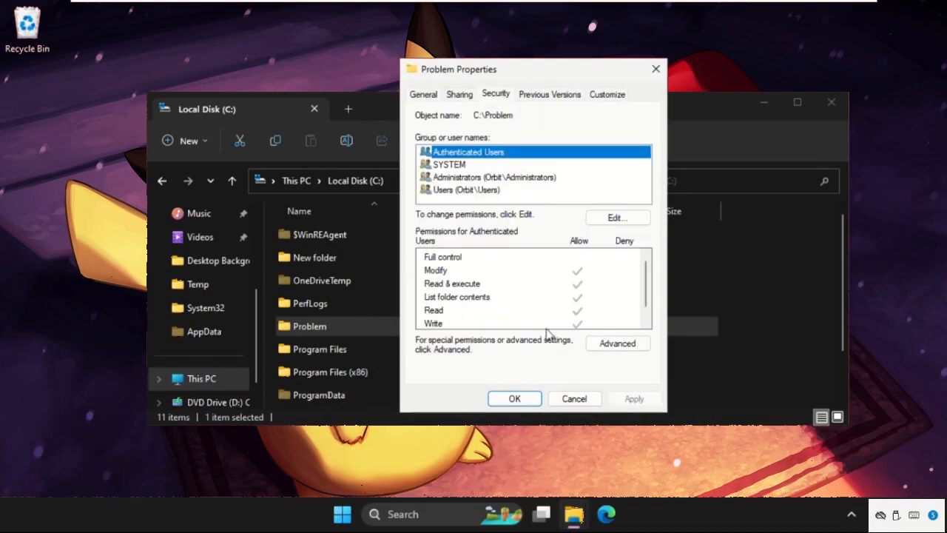
pyautogui.click(617, 344)
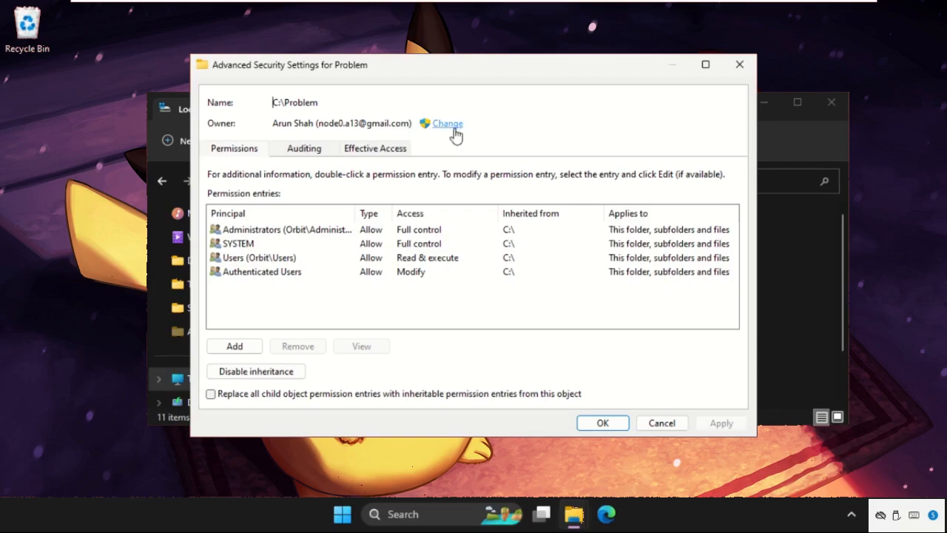
# Step: Change the owner, using Find Now to select the current user's account from the results
pyautogui.click(447, 123)
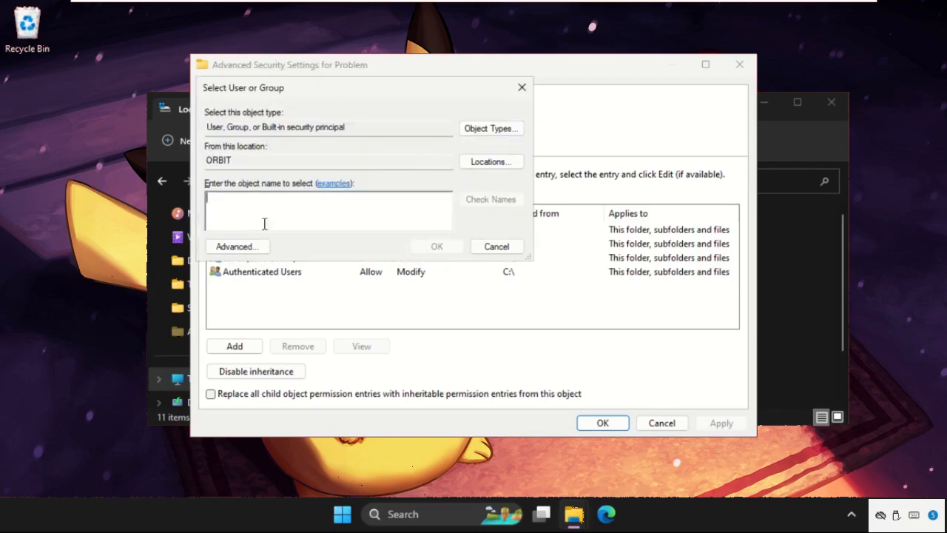
pyautogui.click(236, 246)
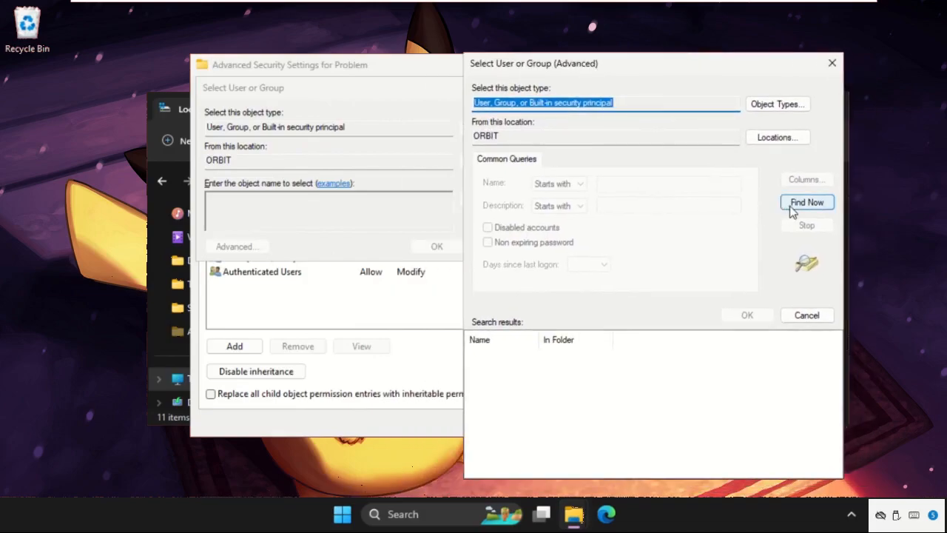
pyautogui.click(806, 202)
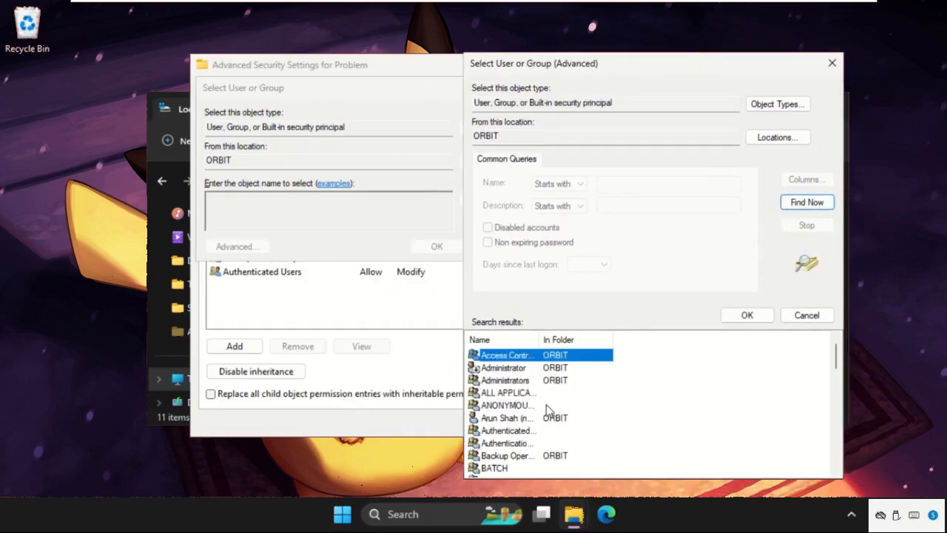
pyautogui.moveTo(525, 411)
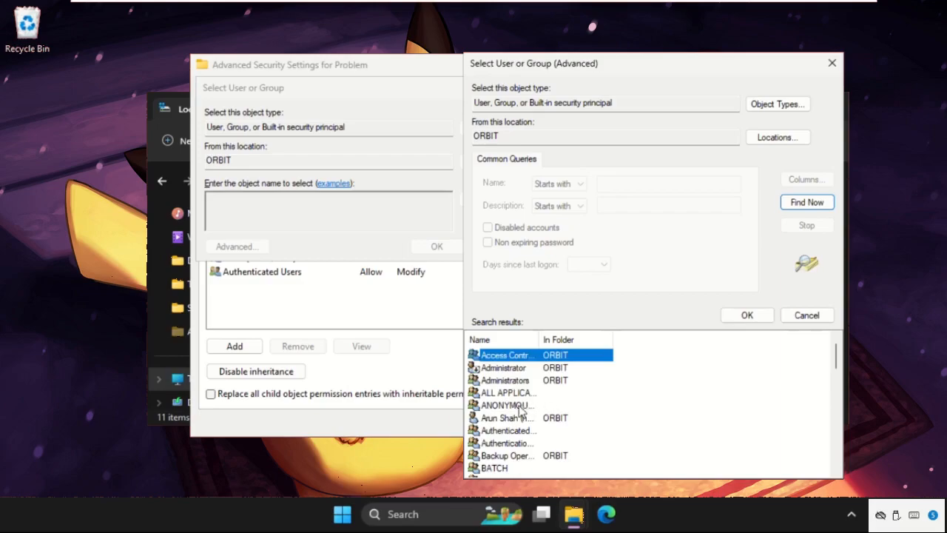
pyautogui.moveTo(510, 431)
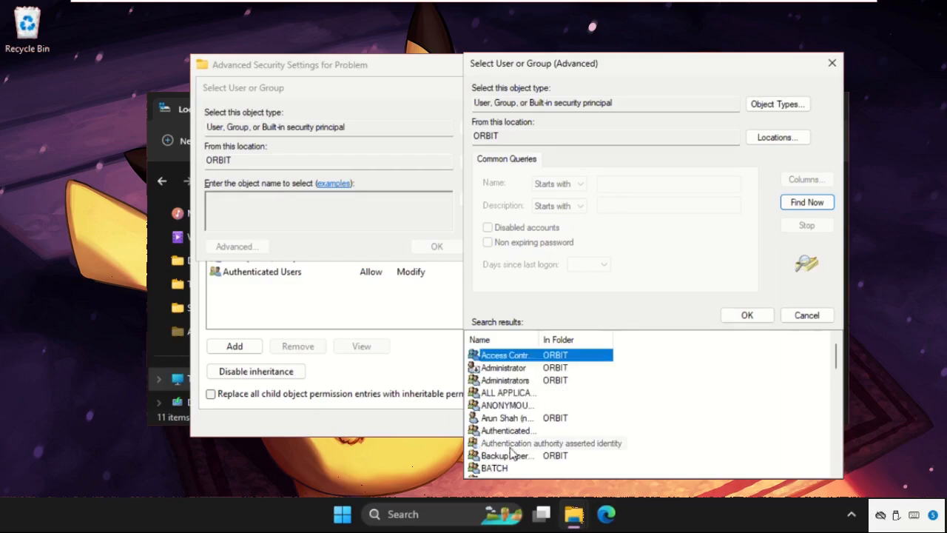
pyautogui.click(506, 418)
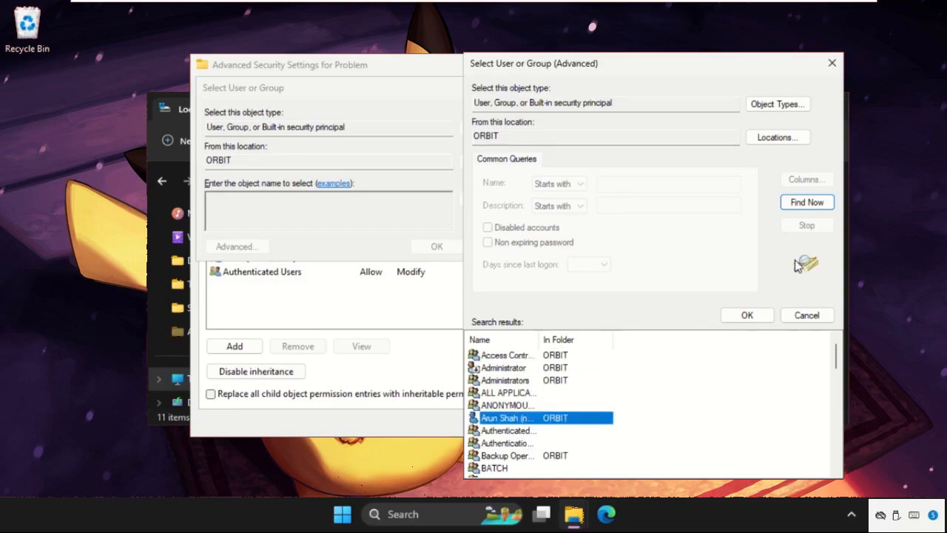
pyautogui.click(746, 314)
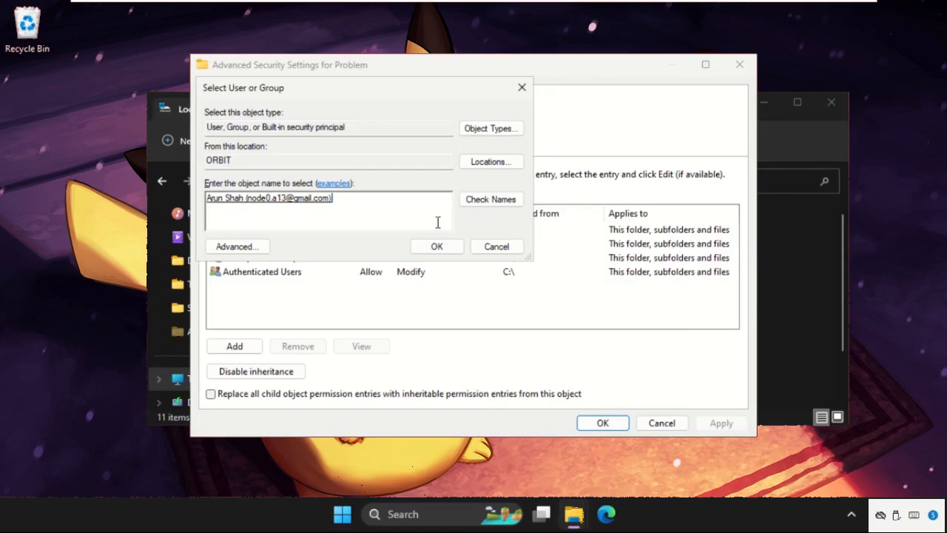
pyautogui.click(435, 245)
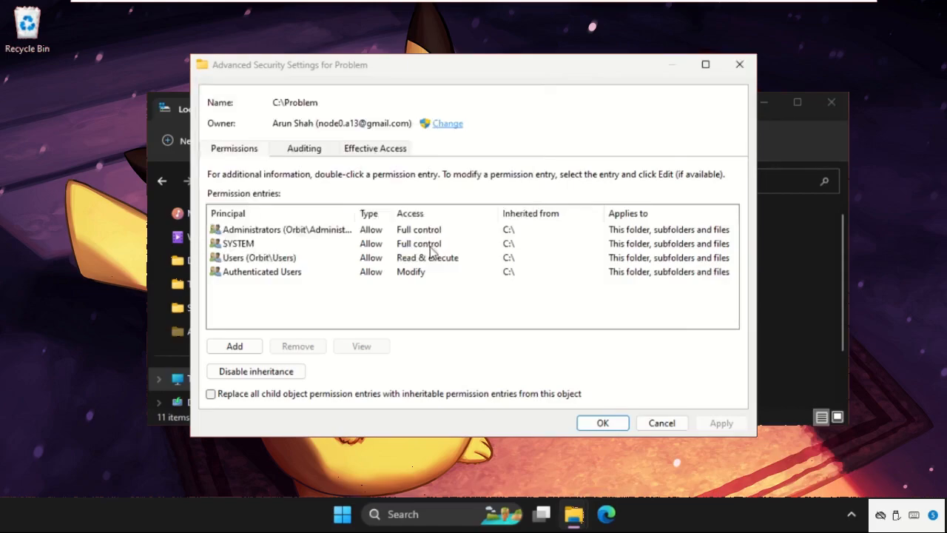
pyautogui.click(275, 141)
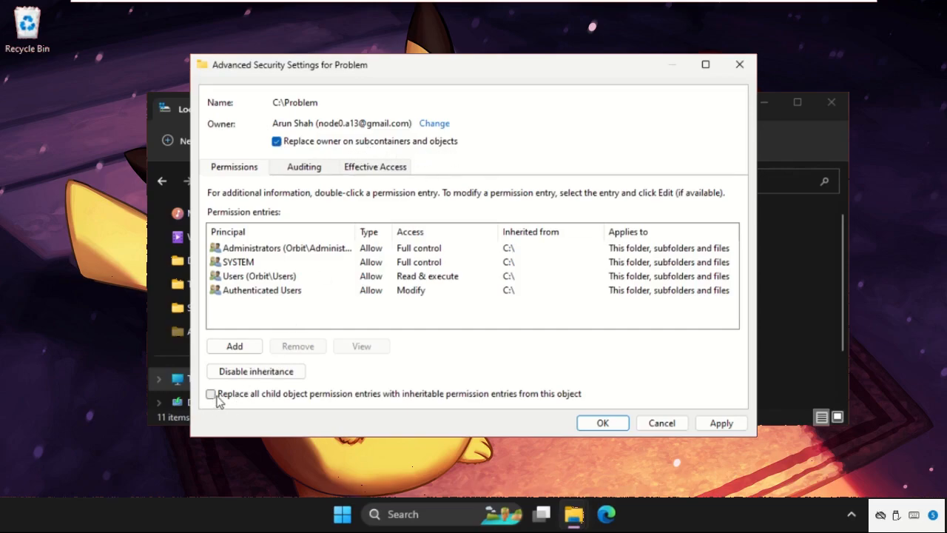
pyautogui.click(210, 393)
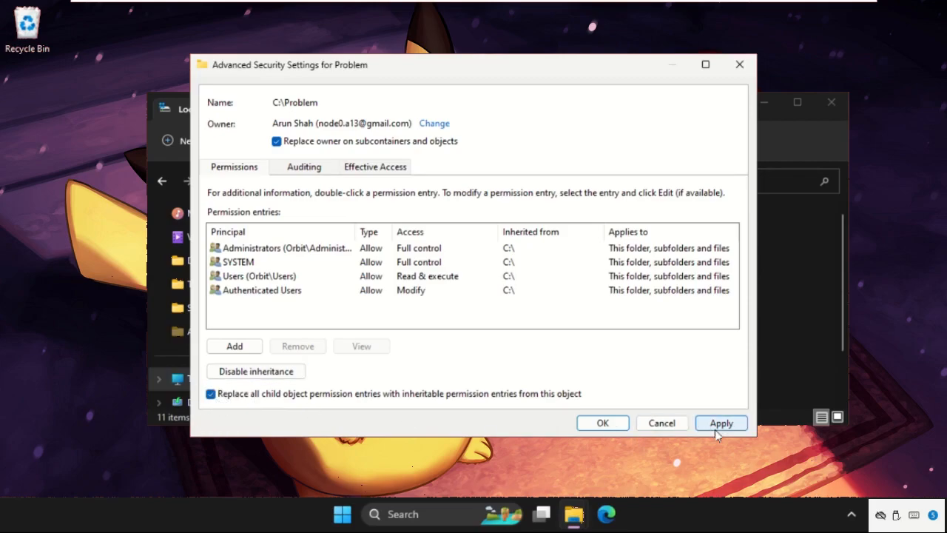
pyautogui.click(719, 423)
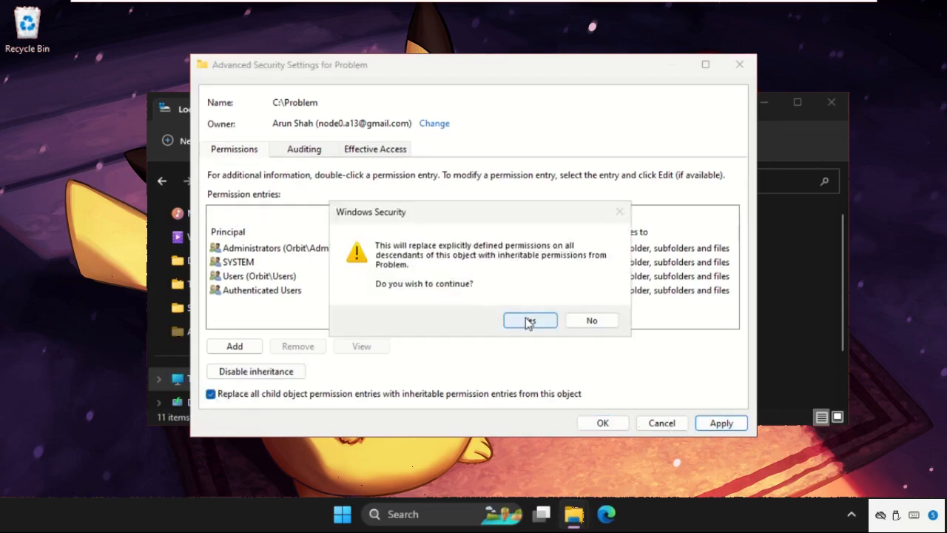
pyautogui.click(530, 319)
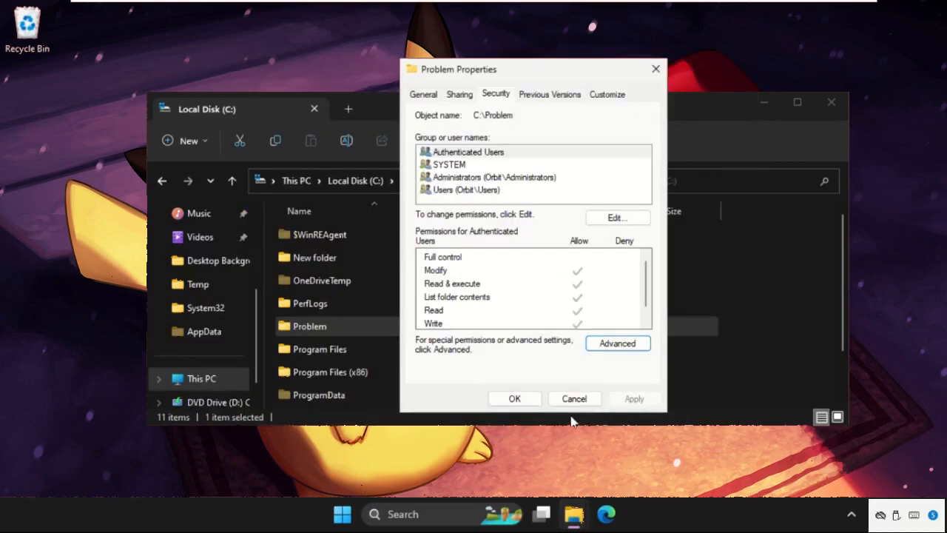
# Step: Dismiss the Problem properties dialog and close the drive C window, returning to the desktop
pyautogui.click(575, 398)
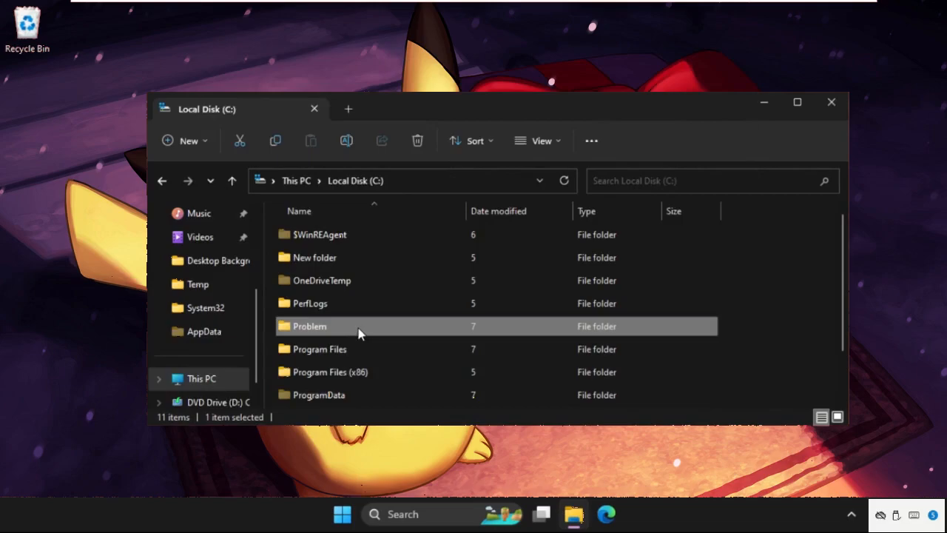
pyautogui.moveTo(358, 333)
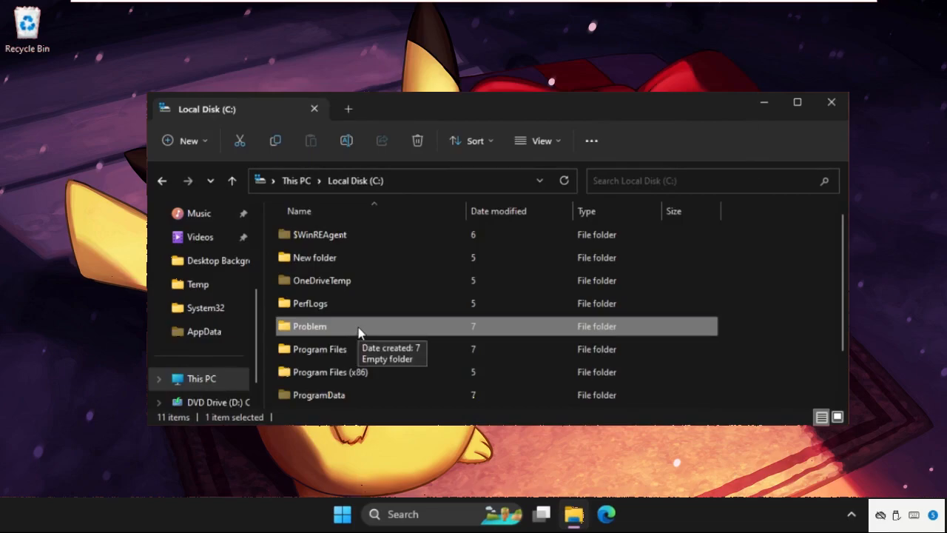
pyautogui.moveTo(847, 128)
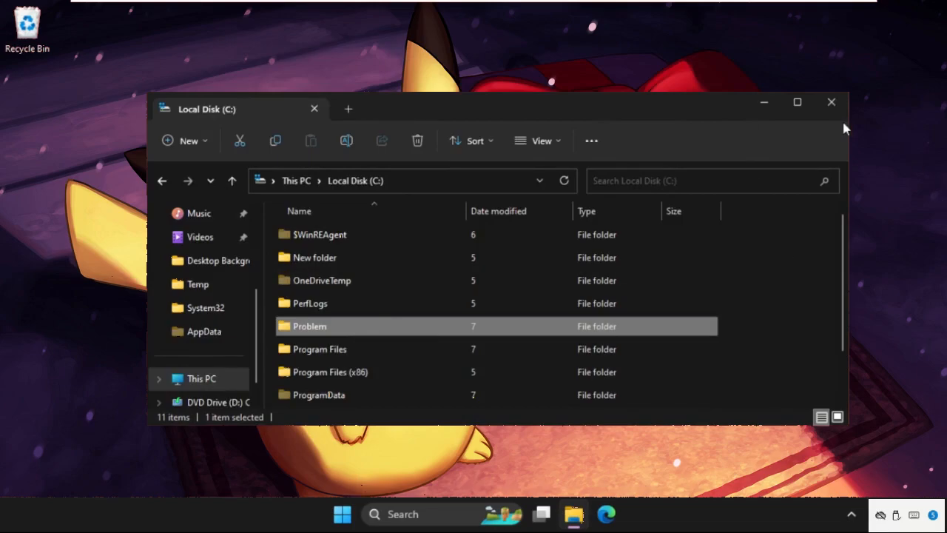
pyautogui.moveTo(832, 102)
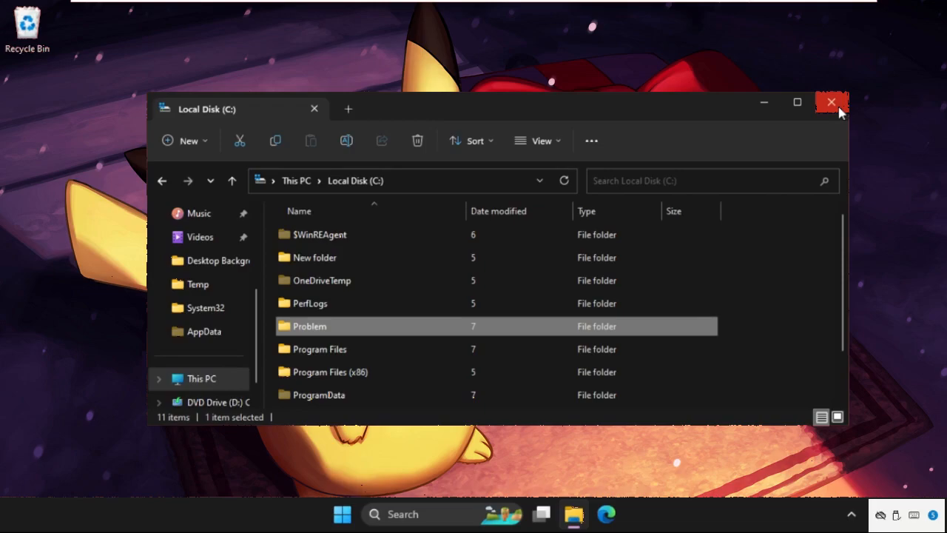
pyautogui.click(832, 103)
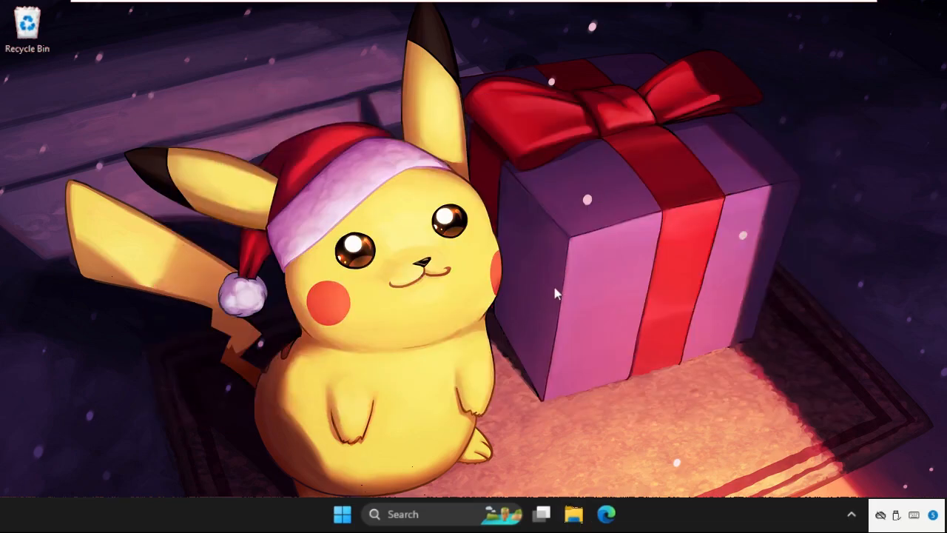
pyautogui.moveTo(355, 269)
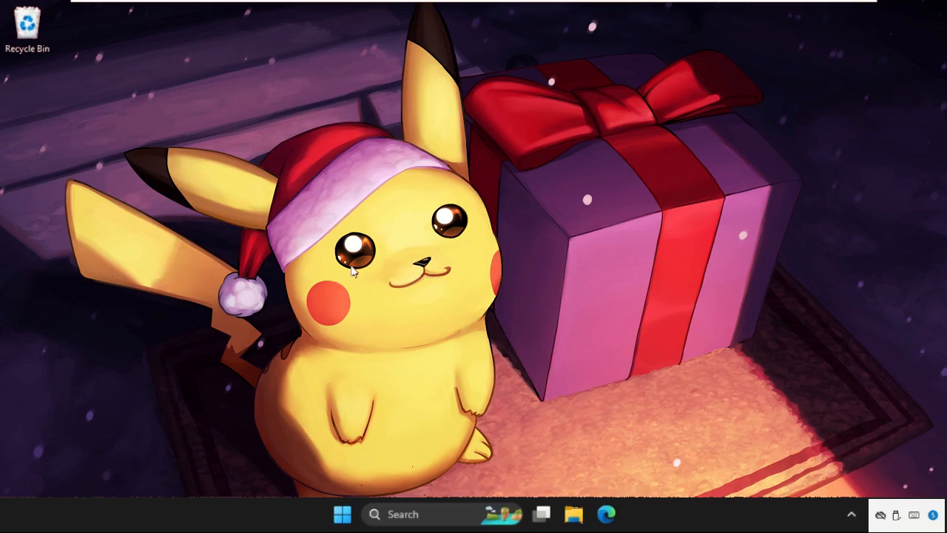